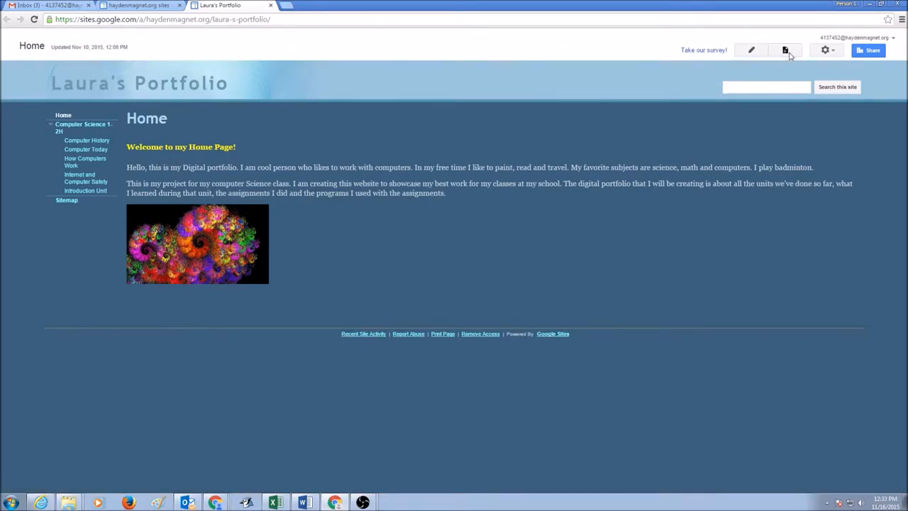
- Create a new page named About Me placed under the Home page
{"action": "left_click", "coordinate": [784, 49]}
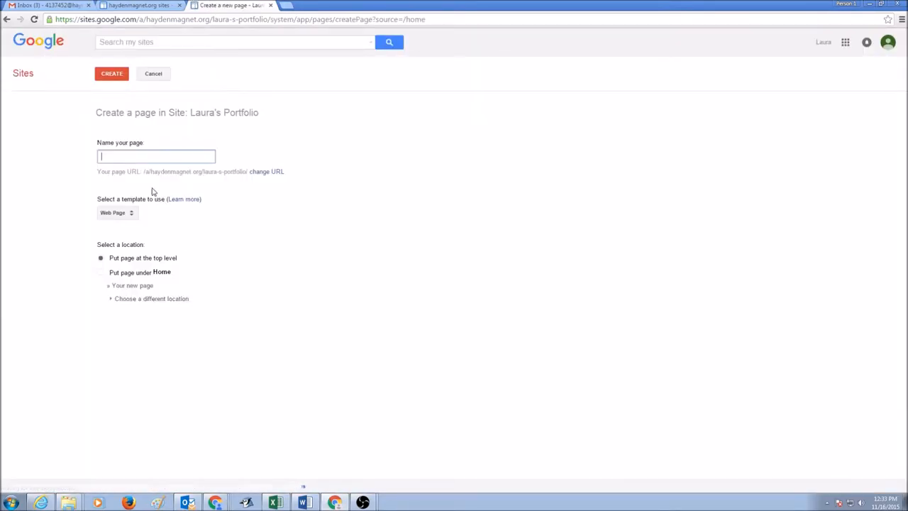
{"action": "type", "text": "About Me"}
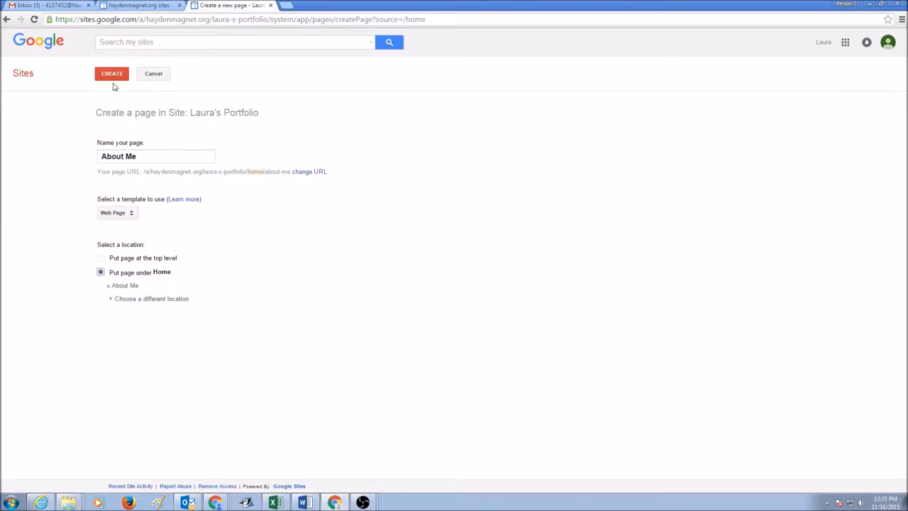
{"action": "left_click", "coordinate": [110, 73]}
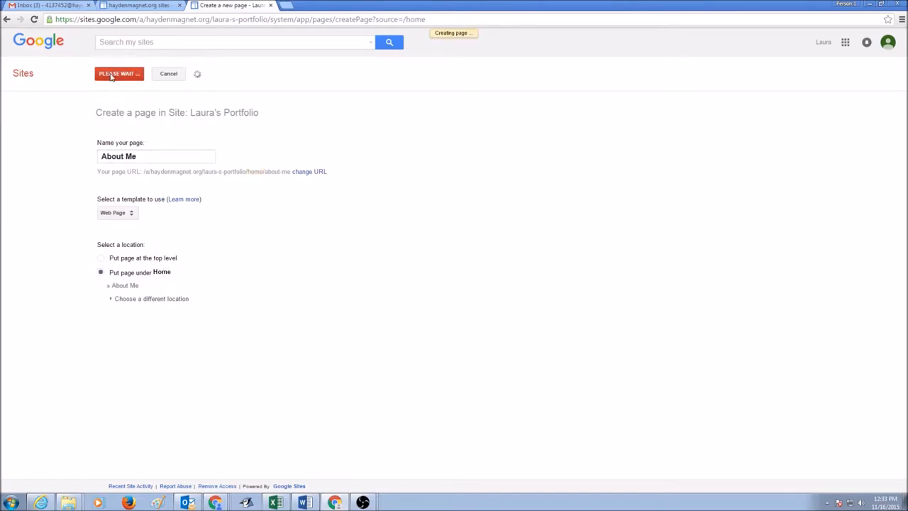
{"action": "left_click", "coordinate": [120, 74]}
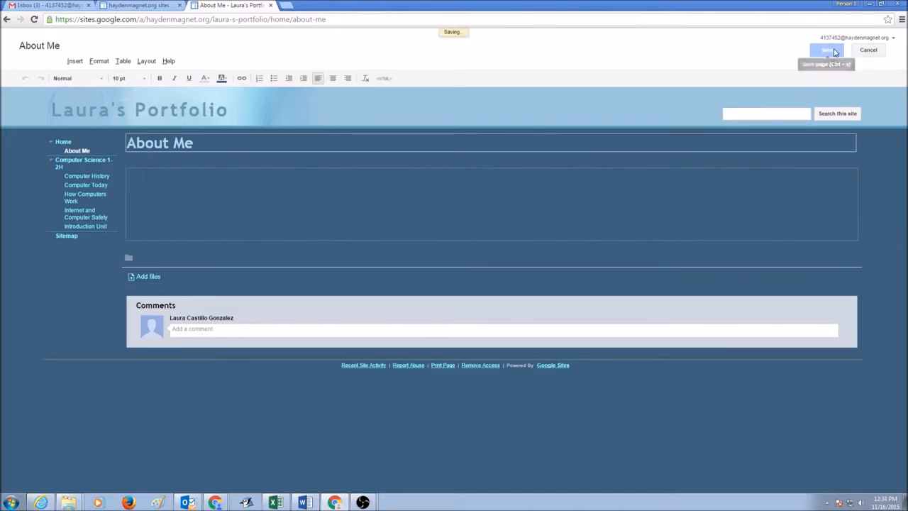
- Save the About Me page, visit Home, and return to About Me
{"action": "left_click", "coordinate": [826, 51]}
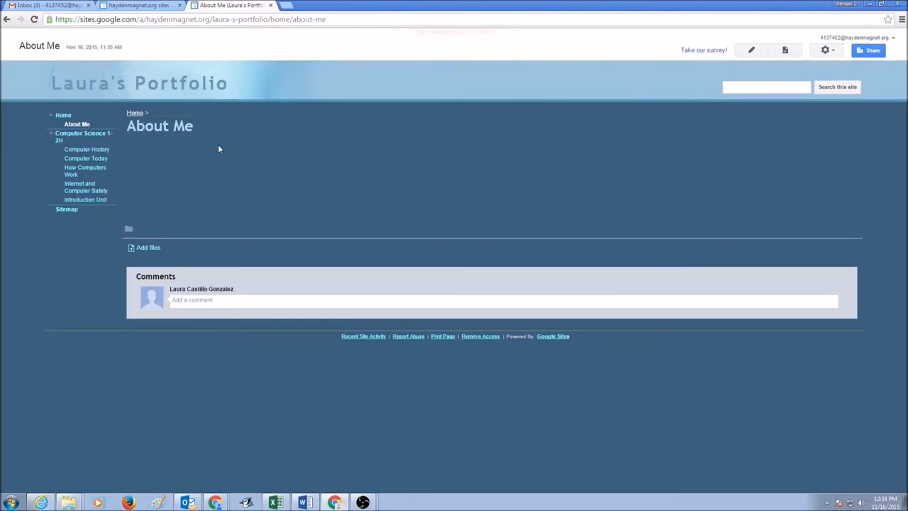
{"action": "left_click", "coordinate": [62, 115]}
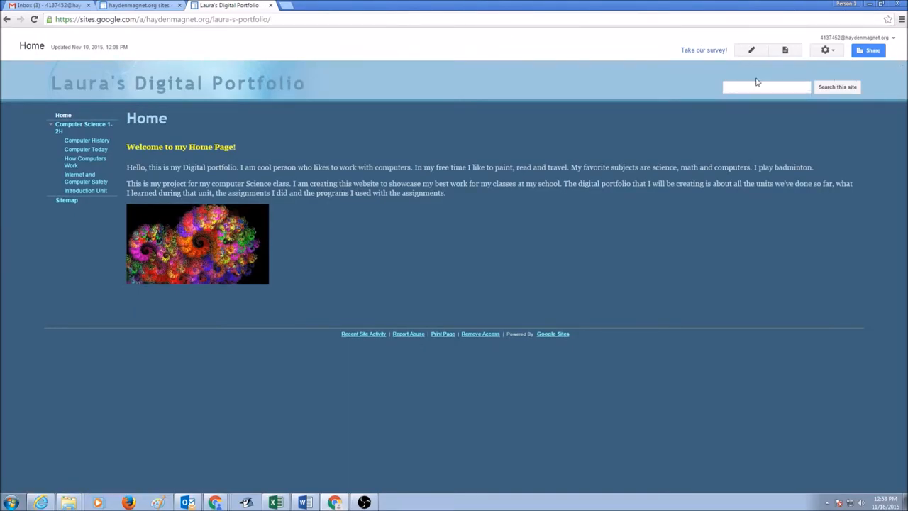
{"action": "mouse_move", "coordinate": [785, 49]}
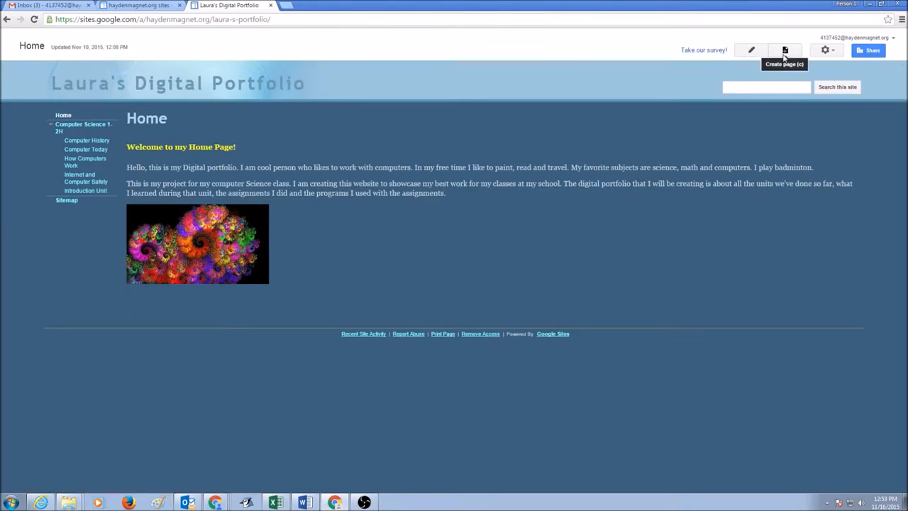
{"action": "mouse_move", "coordinate": [826, 49]}
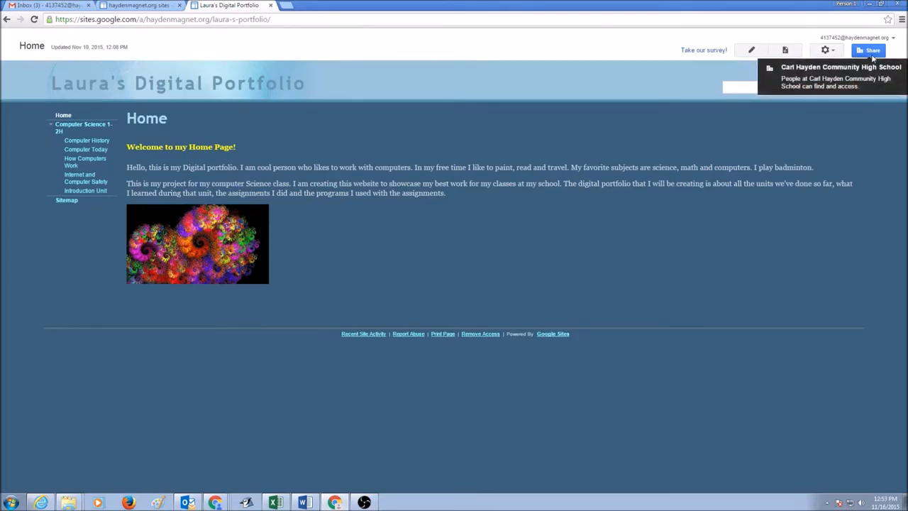
{"action": "left_click", "coordinate": [77, 123]}
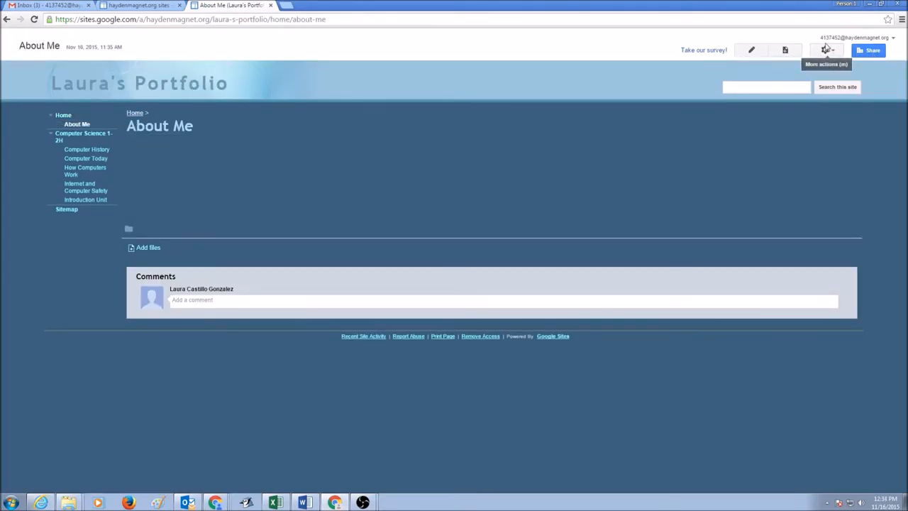
- Choose Delete page from the About Me page's More actions menu
{"action": "left_click", "coordinate": [826, 50]}
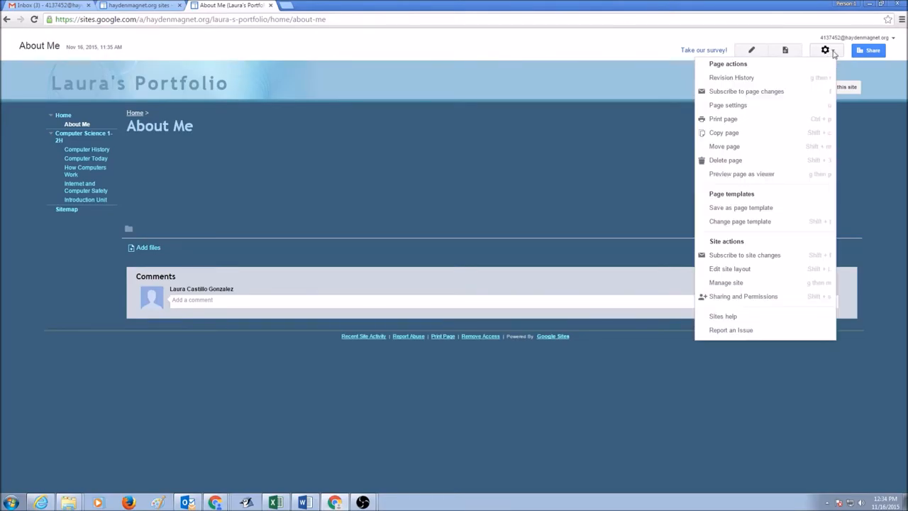
{"action": "mouse_move", "coordinate": [724, 119]}
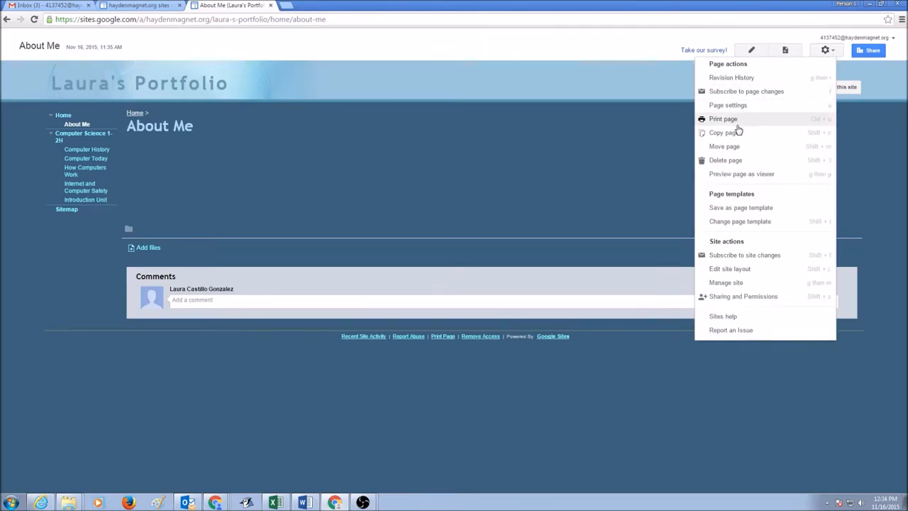
{"action": "left_click", "coordinate": [725, 159]}
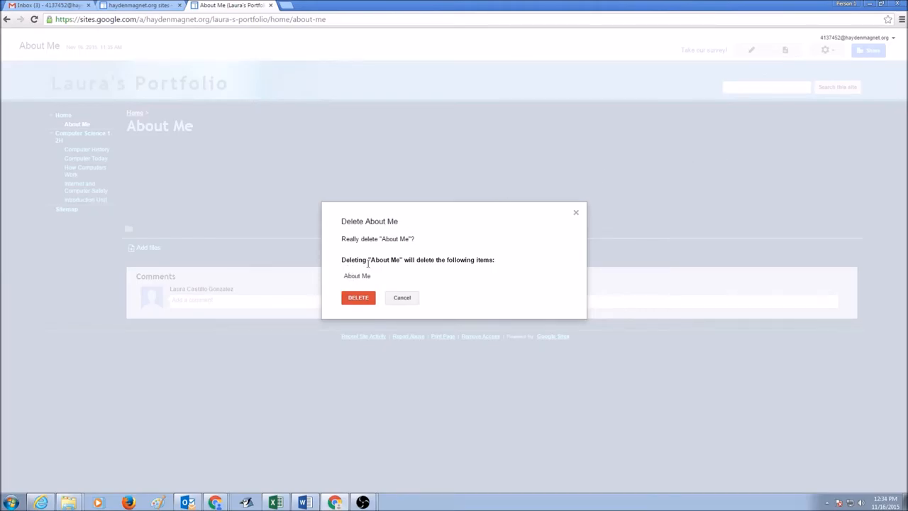
{"action": "mouse_move", "coordinate": [358, 281]}
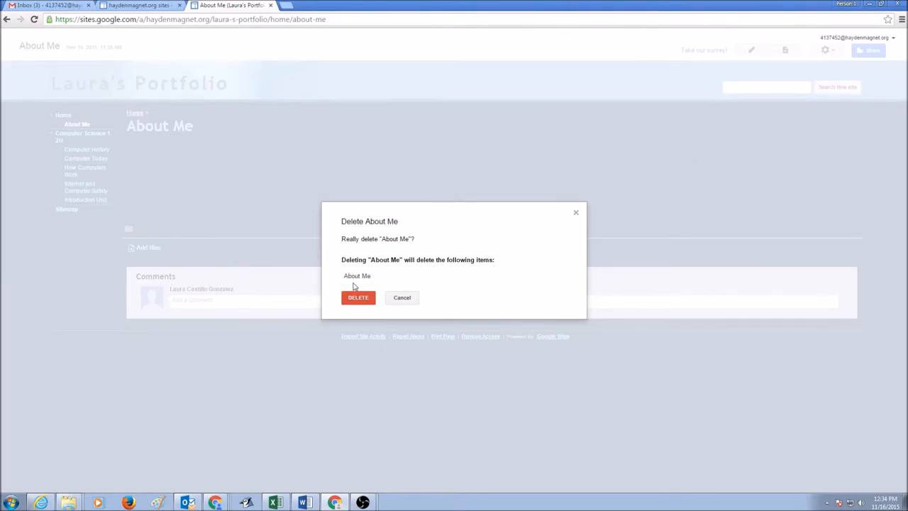
- Confirm the deletion so About Me is removed from Laura's Portfolio
{"action": "left_click", "coordinate": [357, 298]}
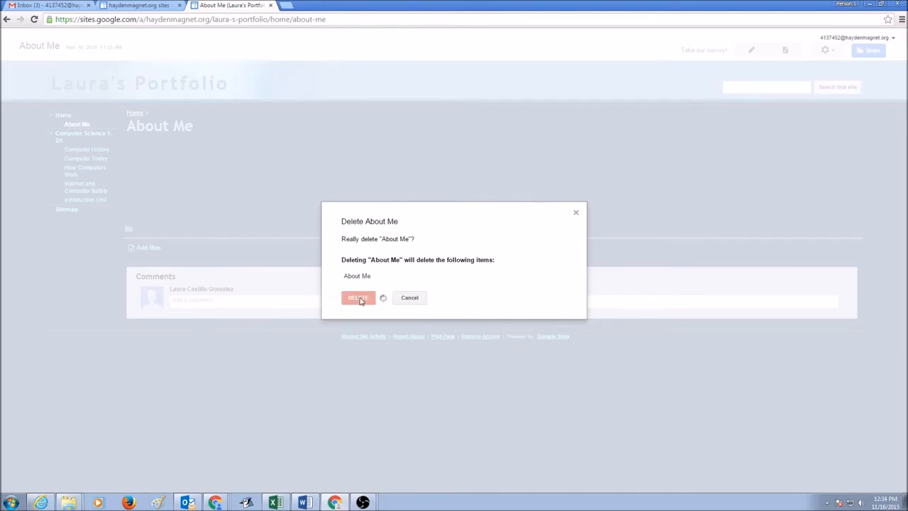
{"action": "left_click", "coordinate": [357, 298]}
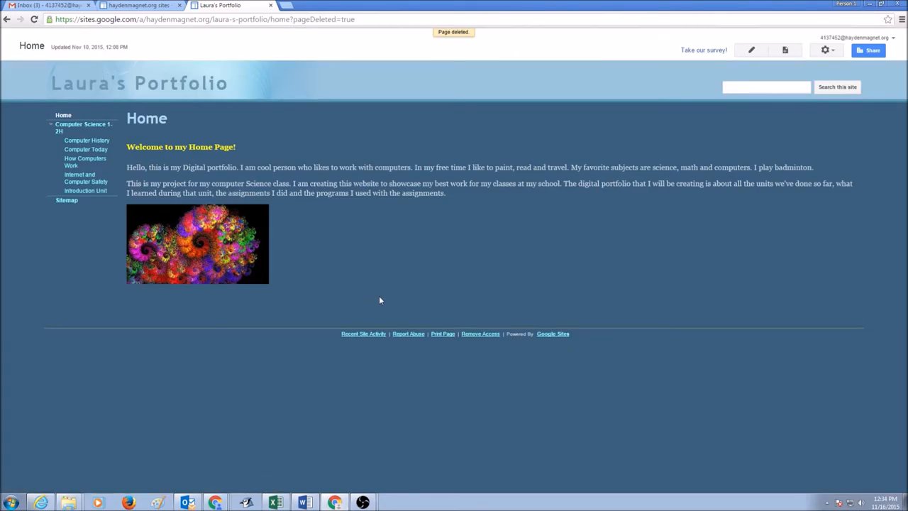
{"action": "left_click", "coordinate": [79, 128]}
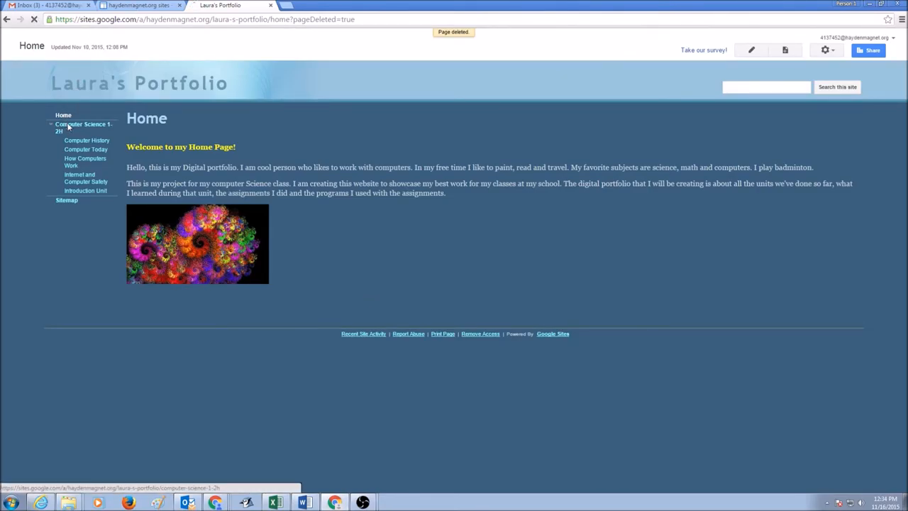
- Go to the How Computers Work page and bring up its page actions
{"action": "left_click", "coordinate": [85, 162]}
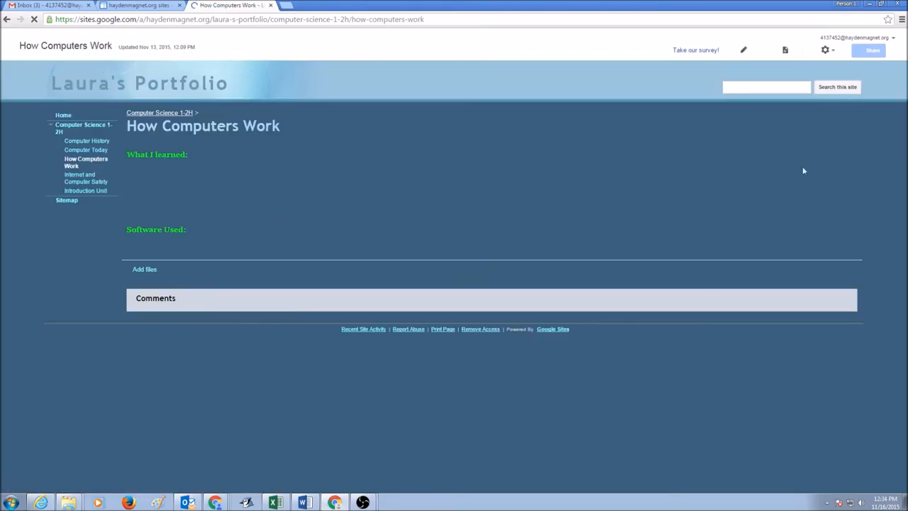
{"action": "left_click", "coordinate": [825, 50]}
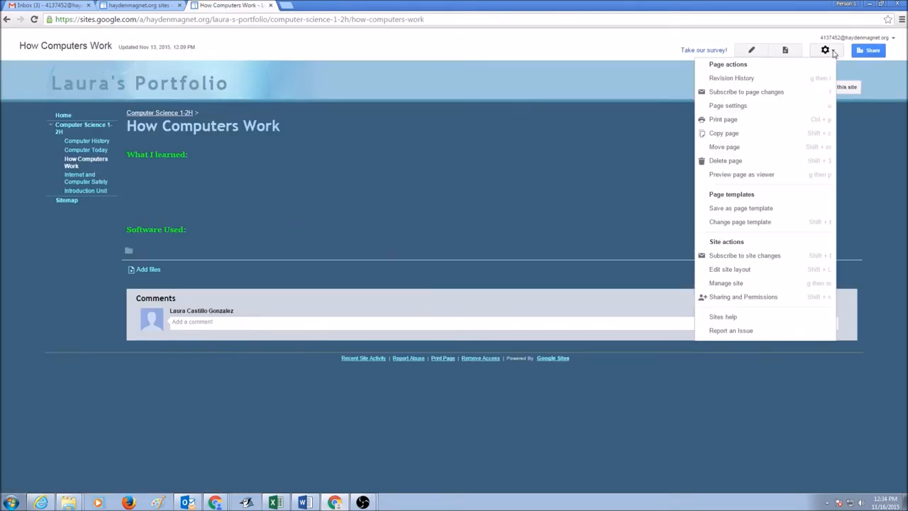
{"action": "mouse_move", "coordinate": [725, 161]}
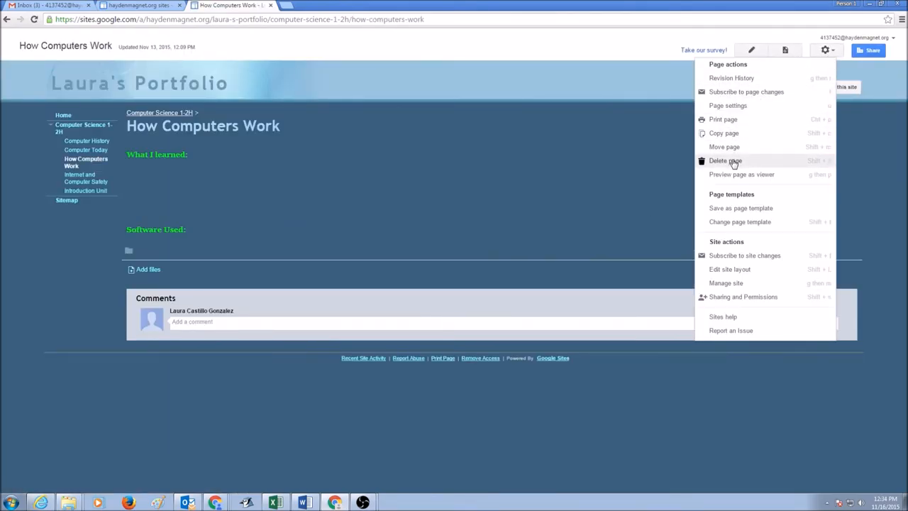